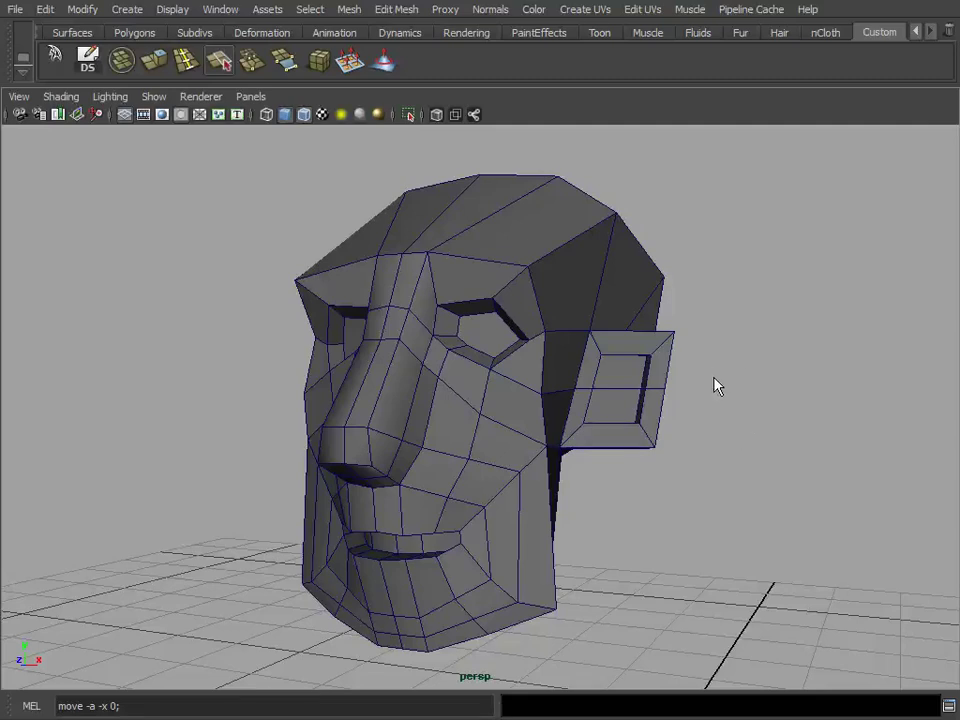
mouse_move(757, 435)
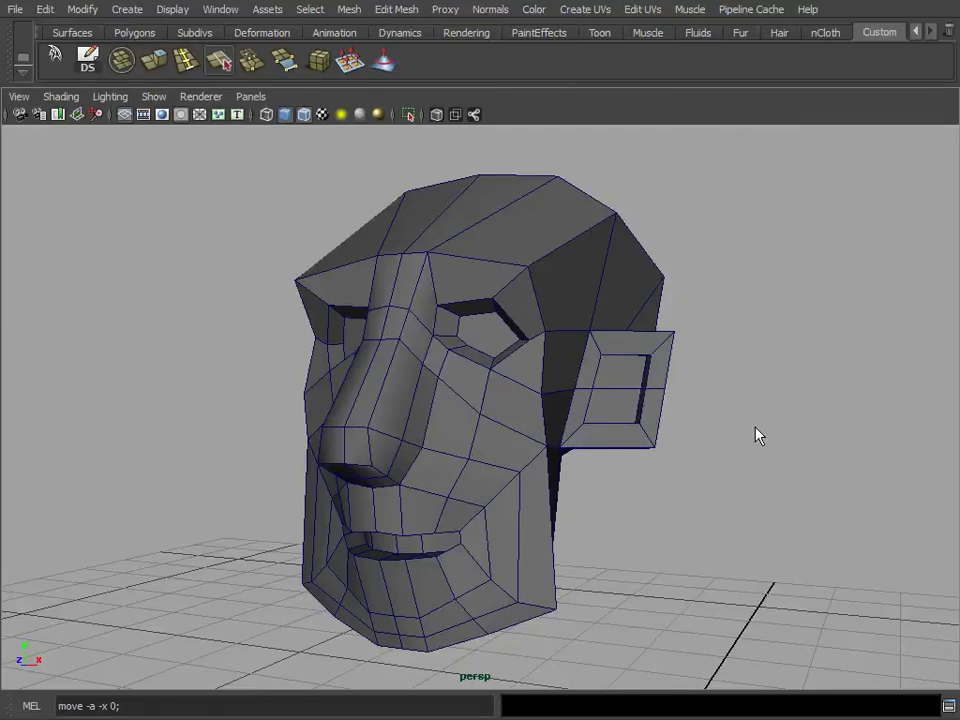
Orbit around the head and insert a new edge loop across the skull
left_click_drag(760, 435, 620, 395)
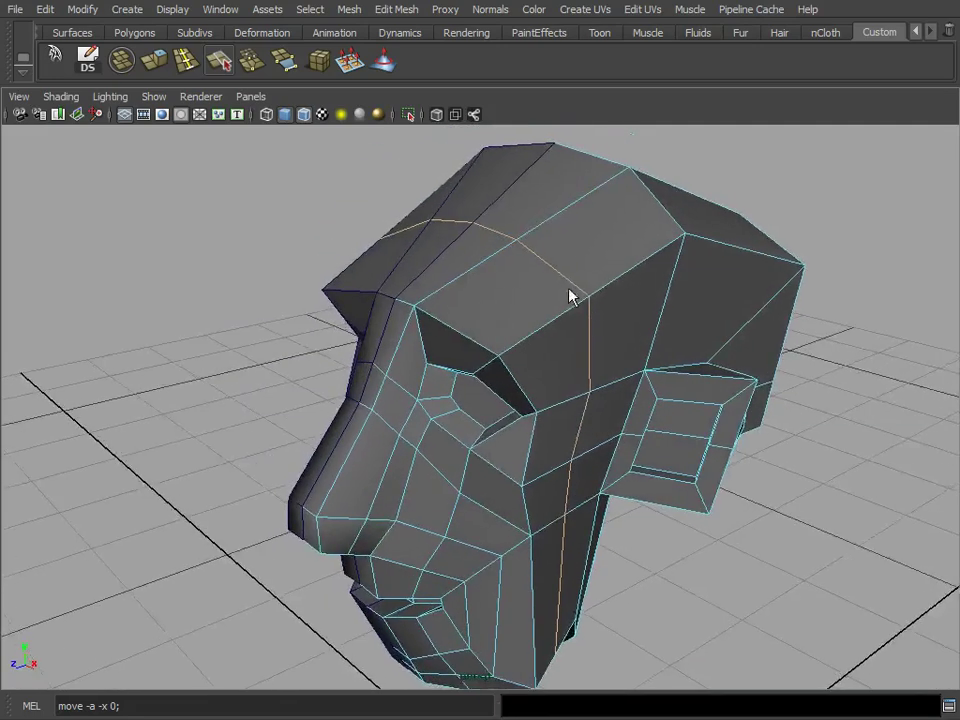
left_click_drag(570, 295, 505, 348)
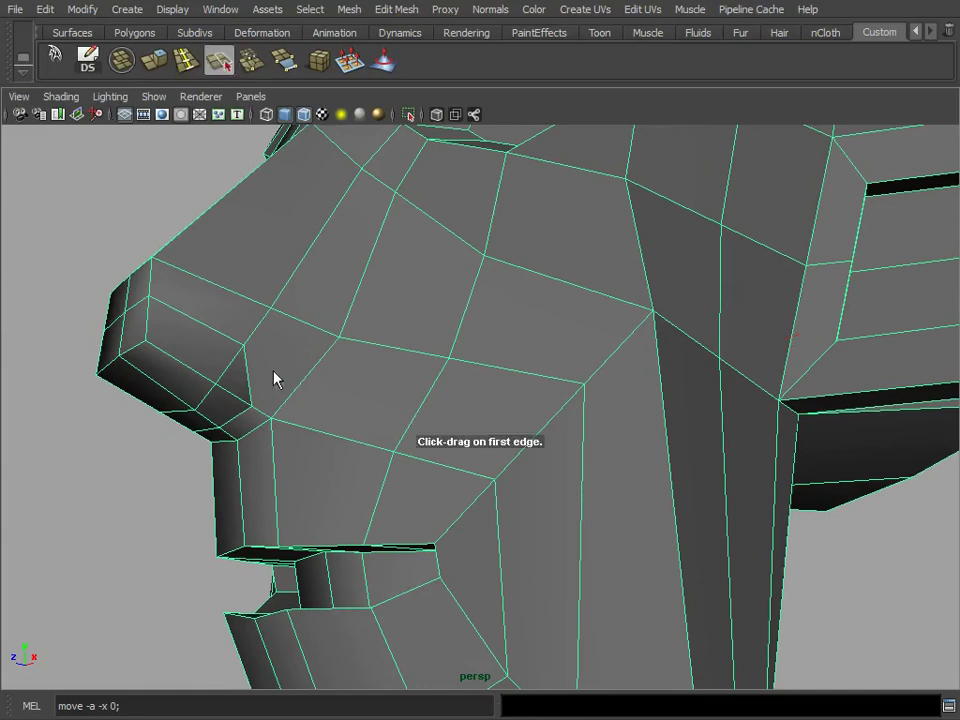
mouse_move(252, 384)
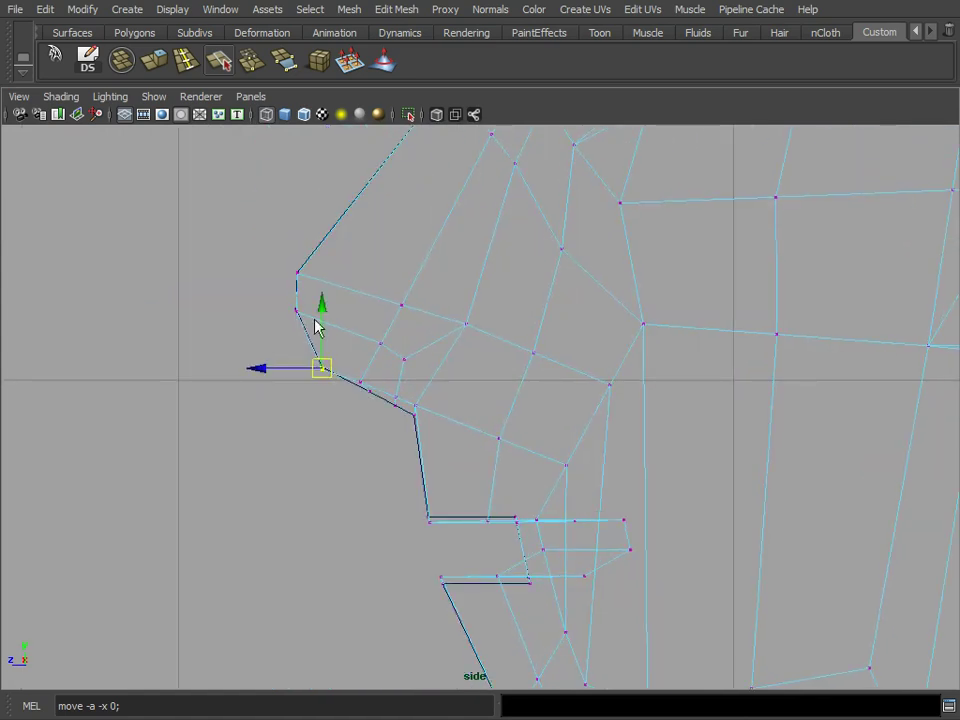
Pull the nose tip forward in profile and push nostril vertices outward to widen the nose
left_click_drag(322, 367, 287, 268)
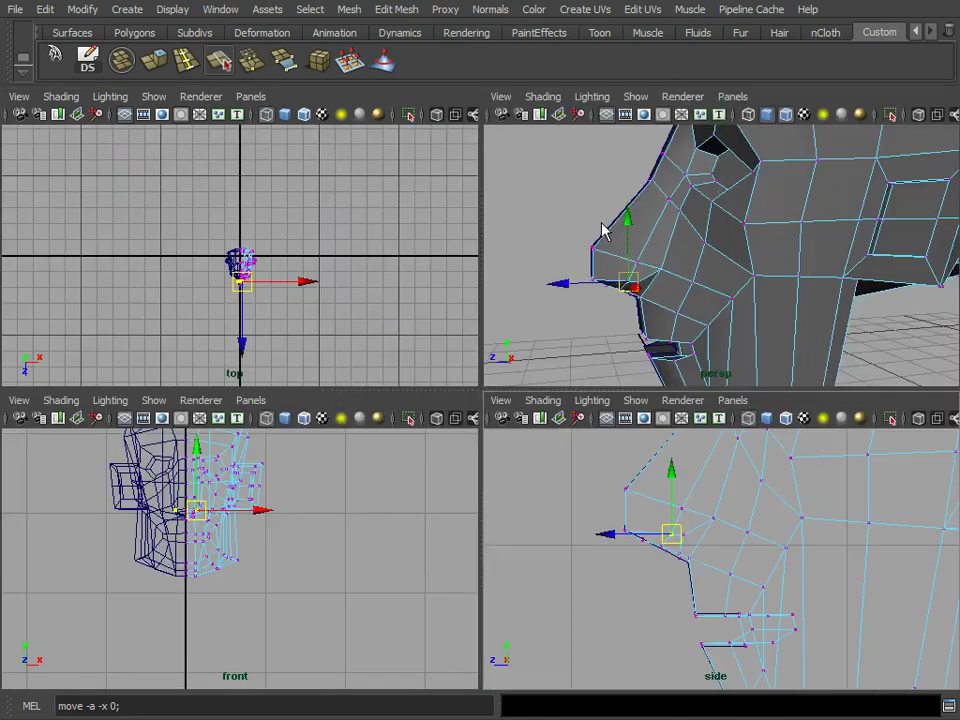
key("space")
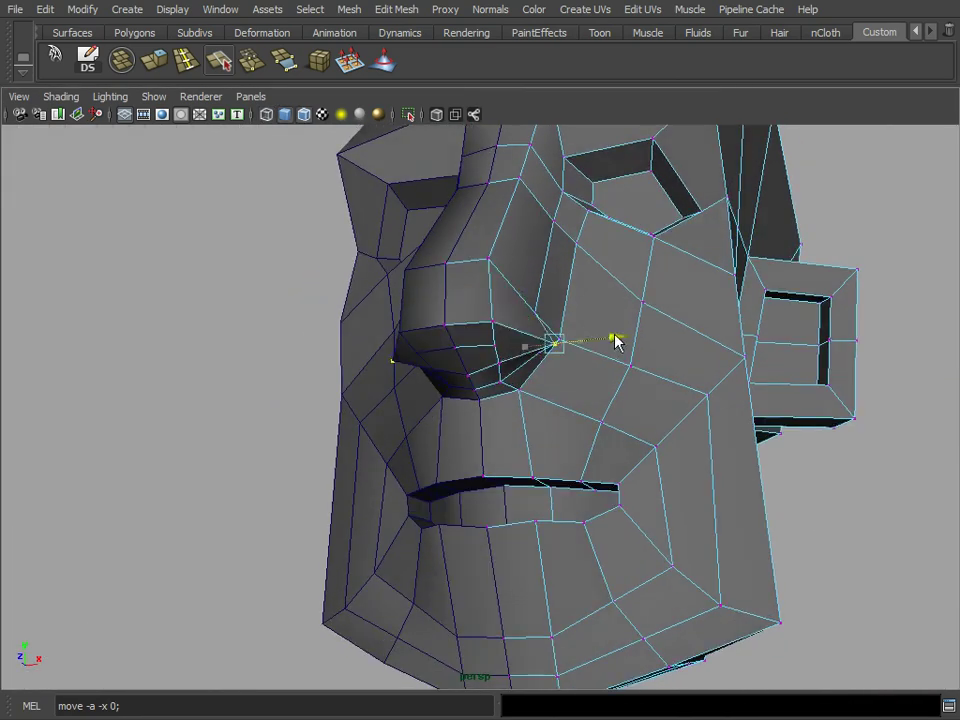
left_click_drag(615, 340, 560, 285)
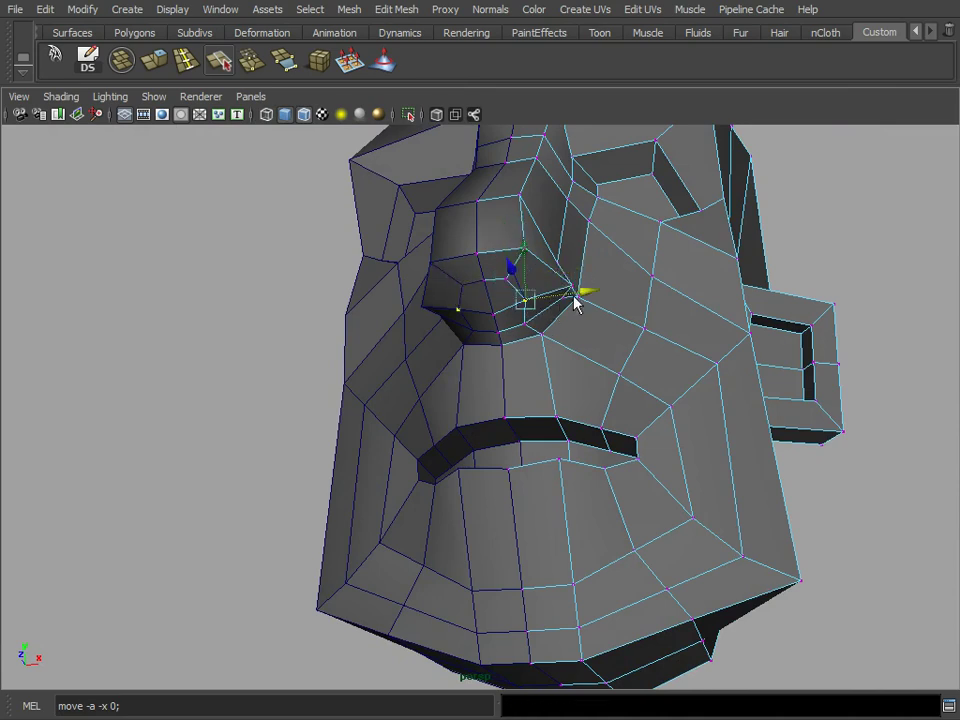
left_click_drag(575, 305, 505, 340)
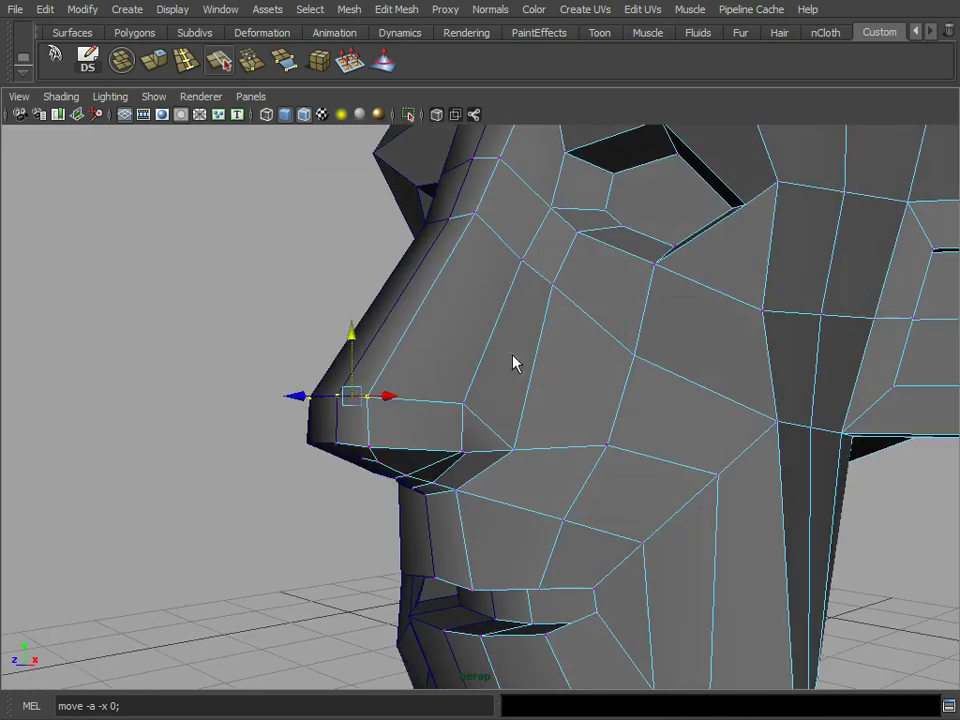
left_click_drag(515, 360, 415, 305)
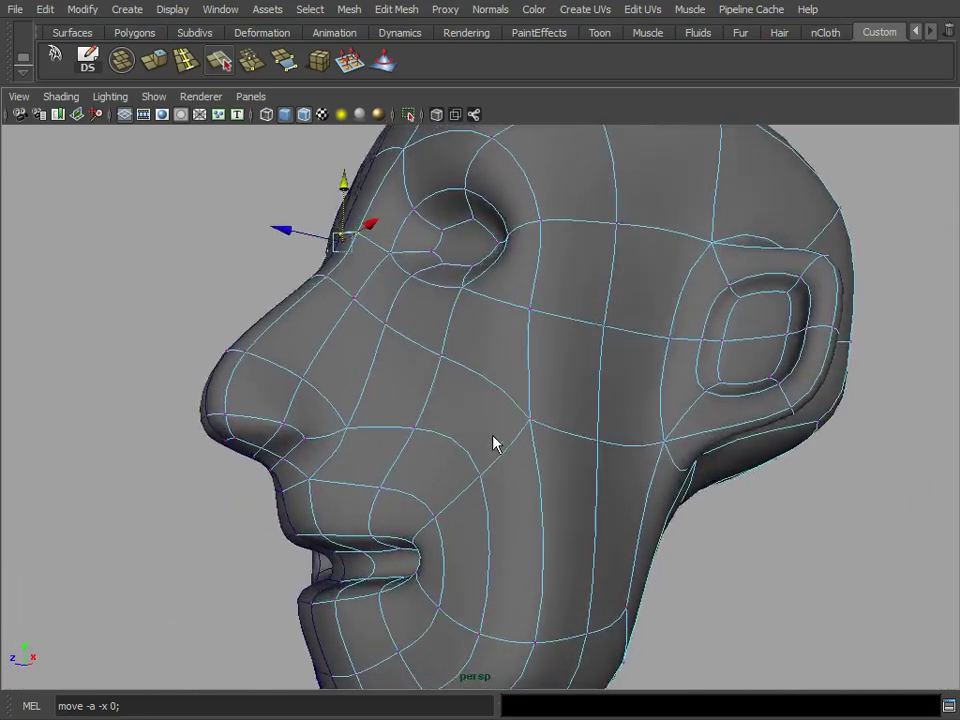
Move the brow vertex above the eye socket on the smoothed head
left_click_drag(500, 440, 400, 320)
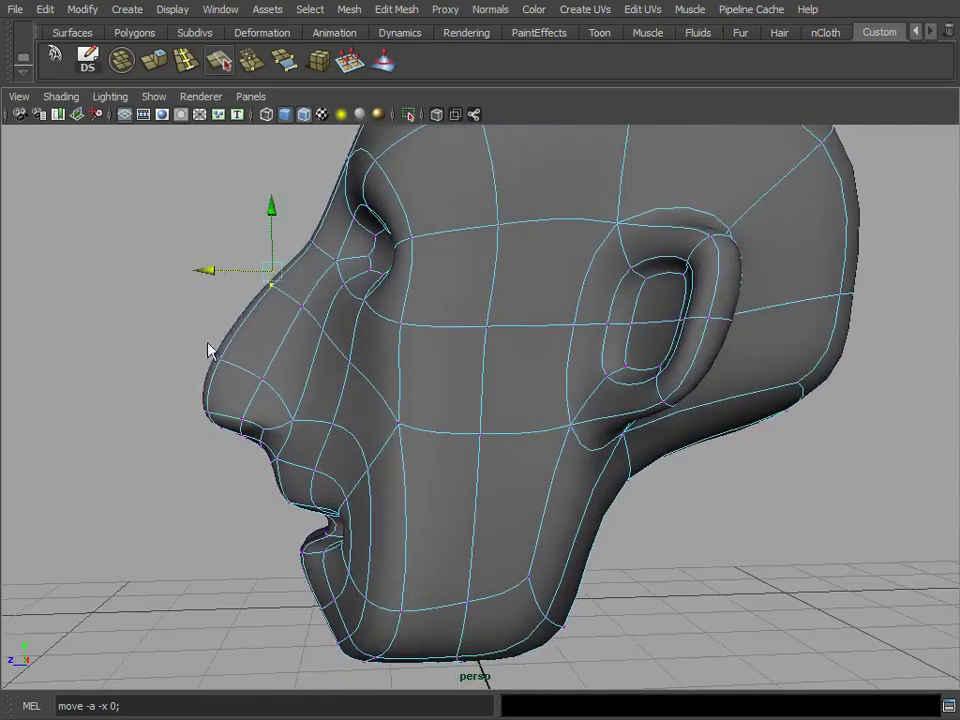
Move the nose bridge, cheek and chin vertices to fill out the cheeks and jaw
left_click_drag(272, 287, 160, 360)
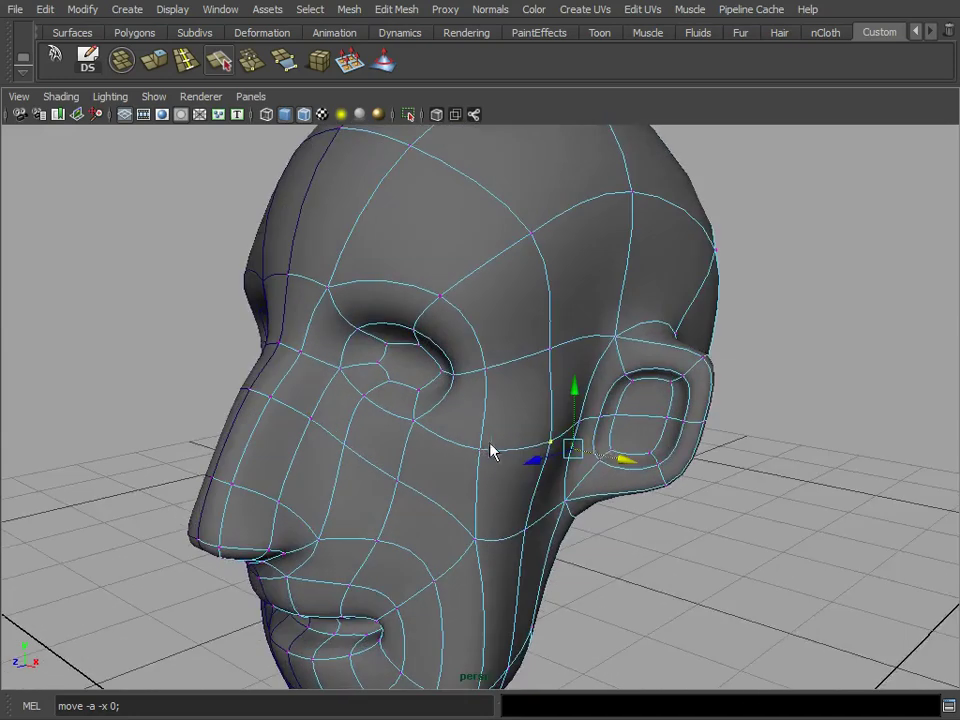
left_click_drag(490, 450, 645, 460)
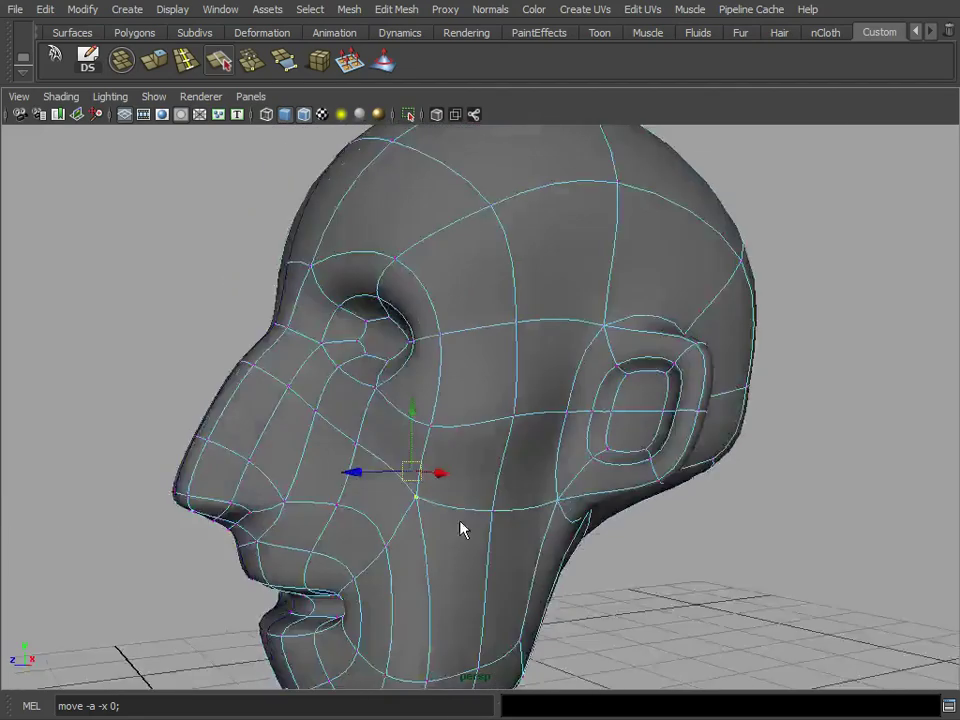
left_click_drag(463, 529, 475, 479)
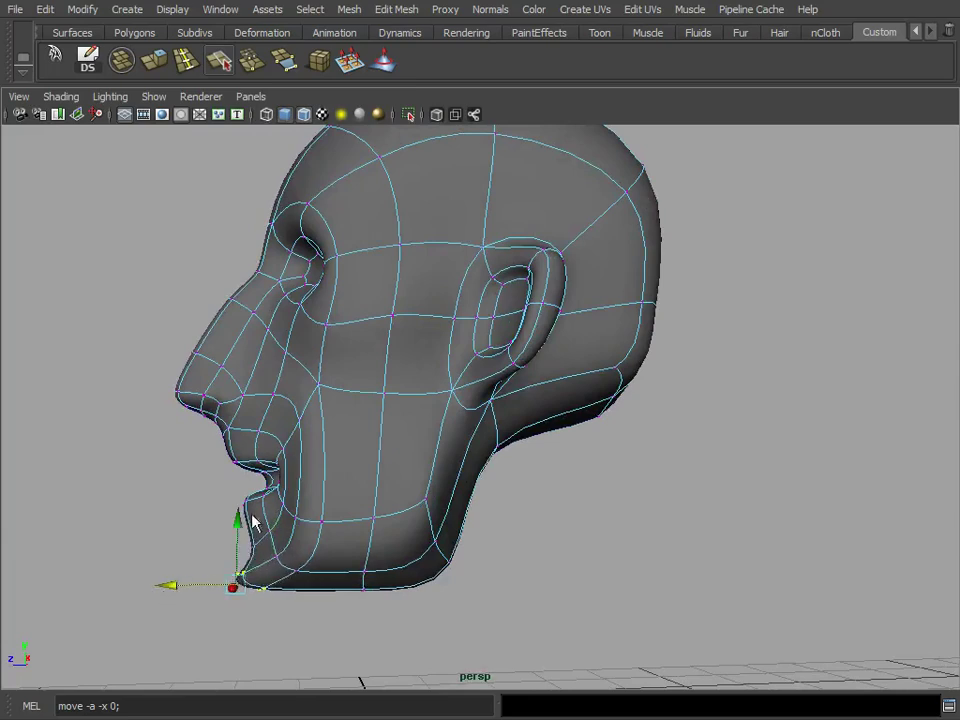
left_click_drag(255, 522, 242, 592)
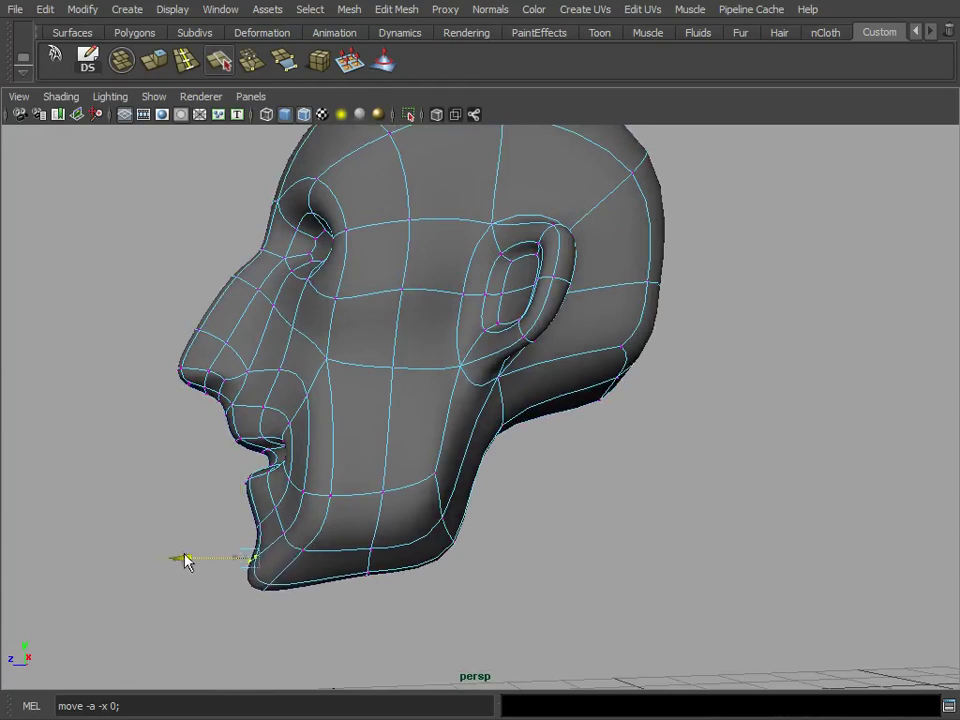
left_click_drag(185, 557, 195, 623)
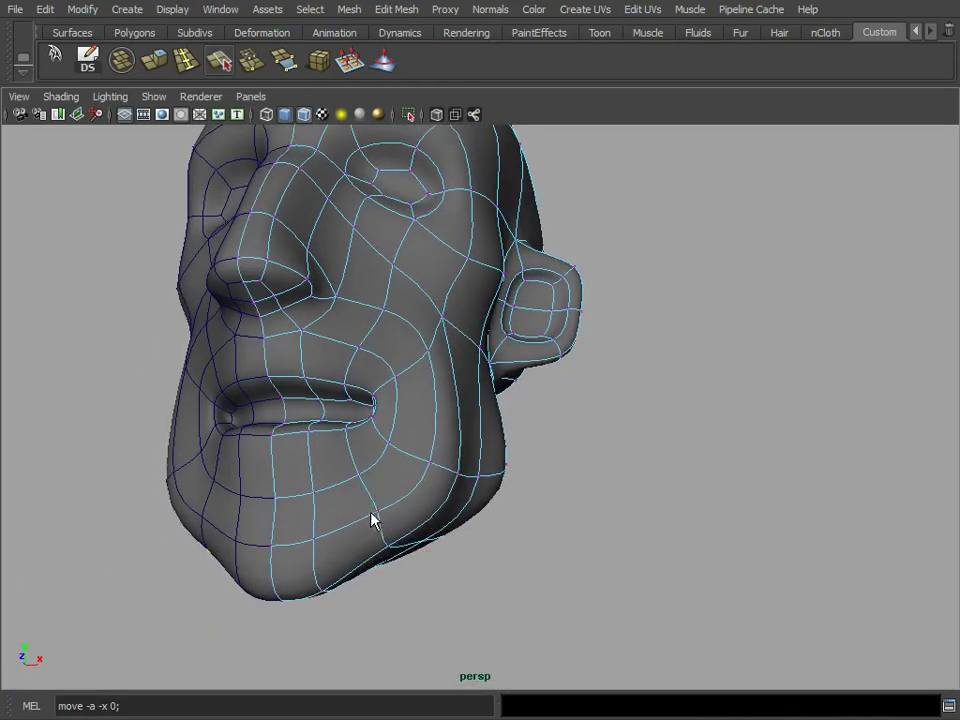
left_click(365, 515)
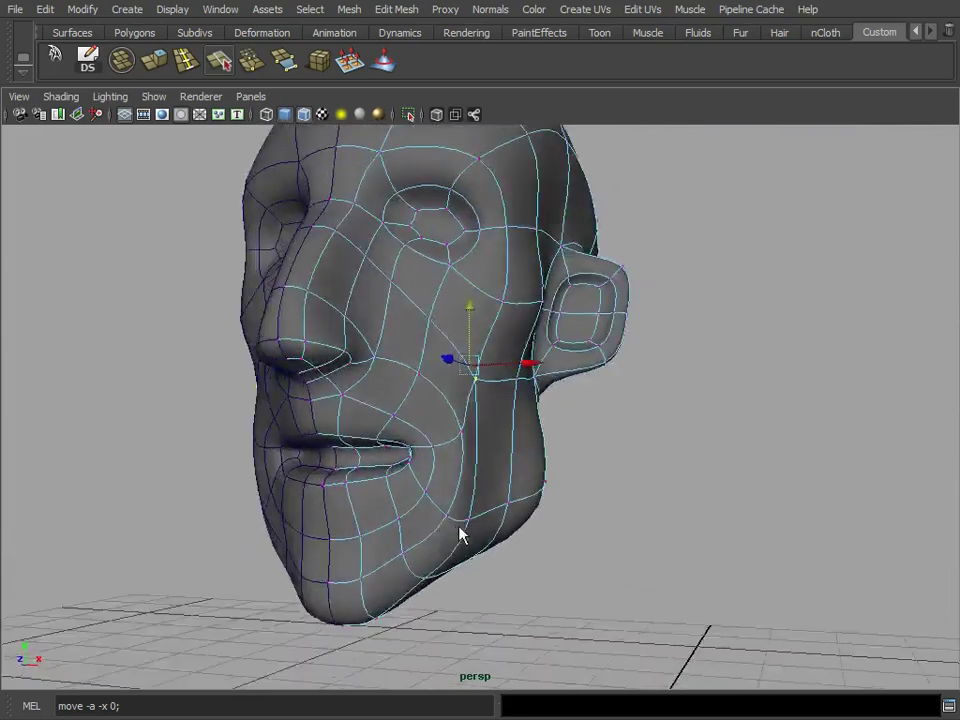
Orbit to view the nose in profile and select a nose vertex
left_click_drag(460, 535, 320, 240)
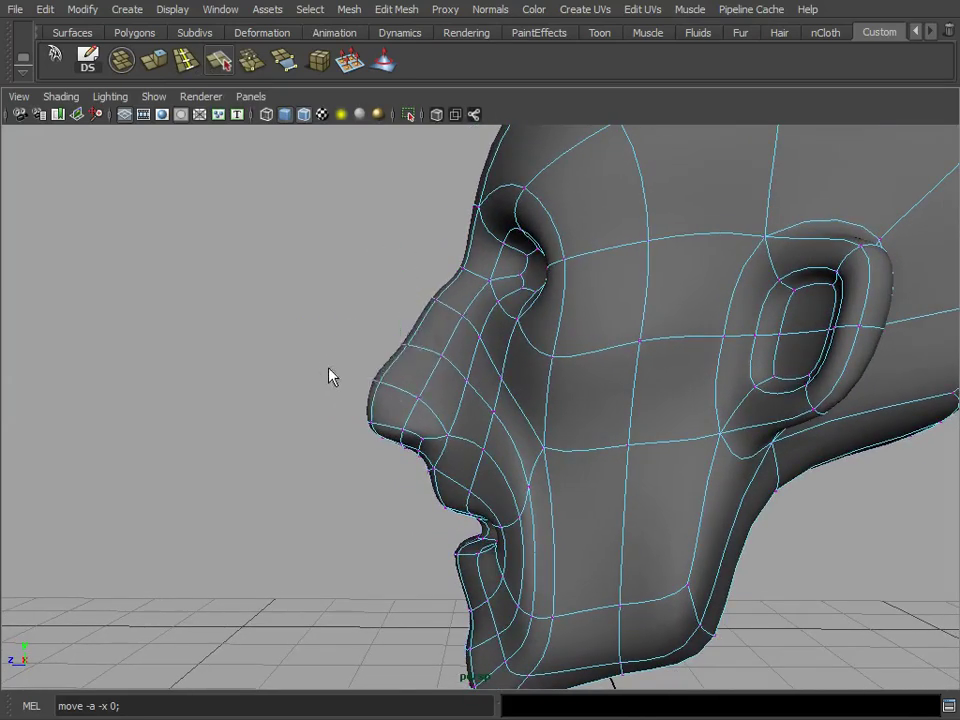
left_click(400, 340)
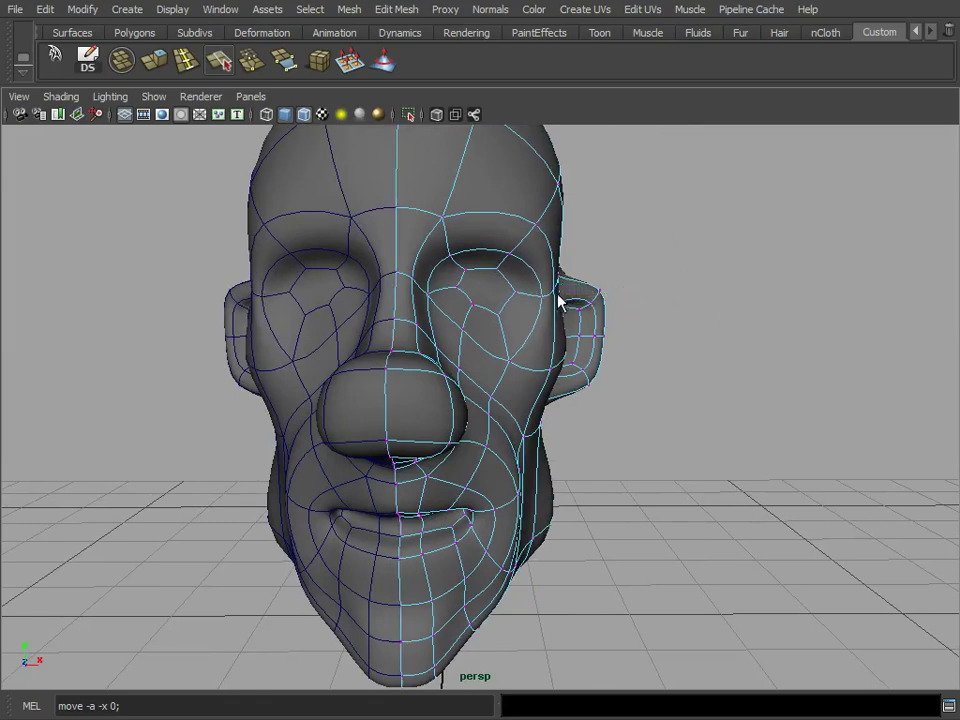
Reposition eye socket vertices and lift the brow point to deepen the sockets
left_click(520, 375)
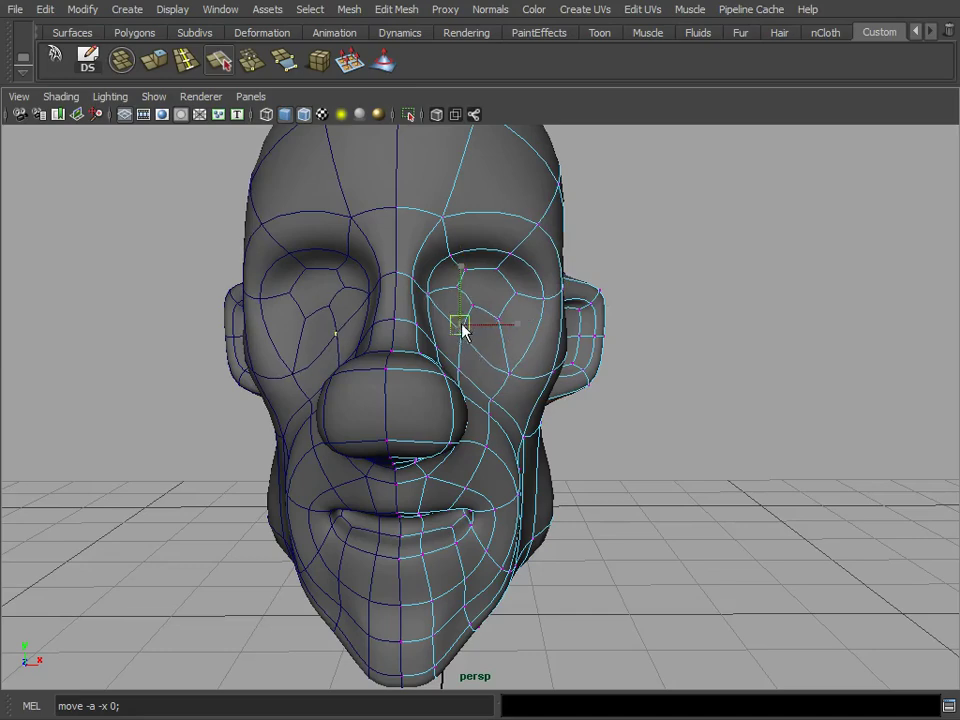
left_click_drag(465, 330, 575, 360)
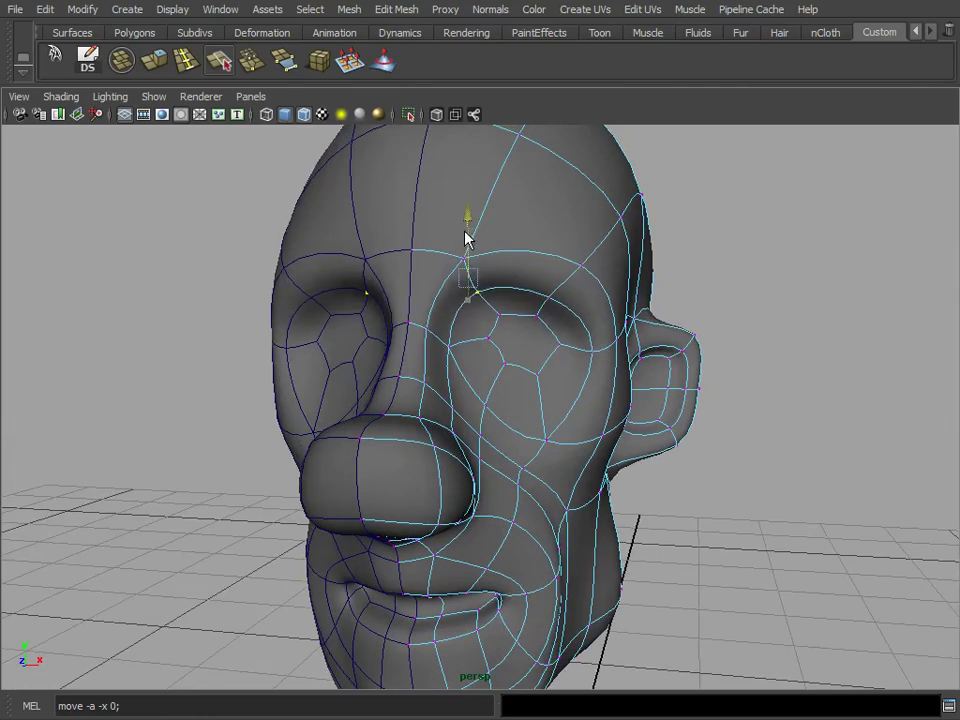
left_click_drag(465, 240, 545, 210)
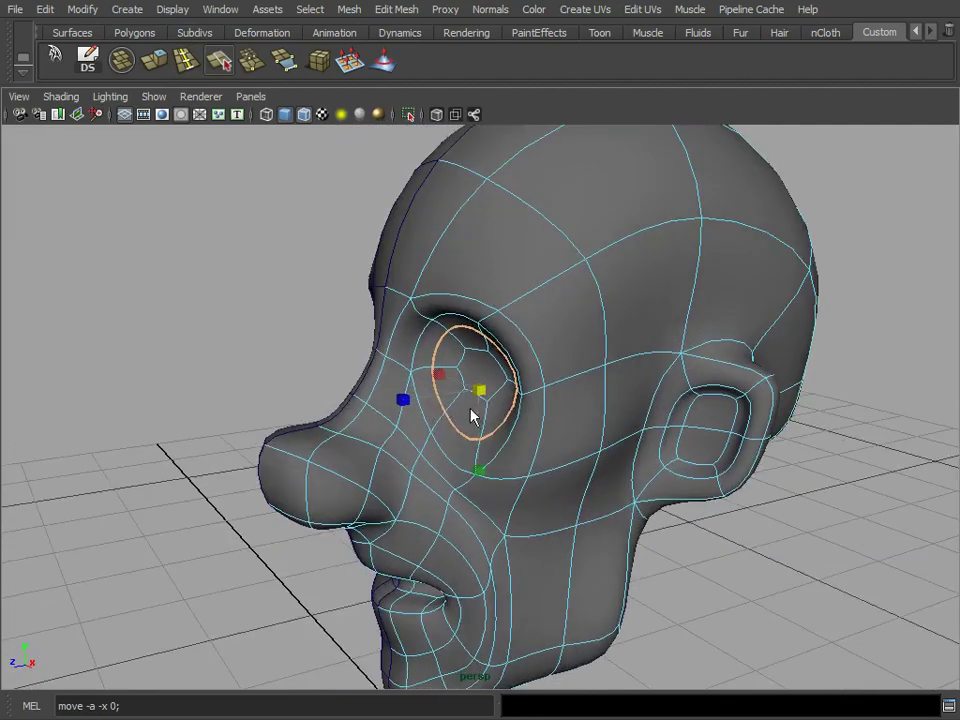
mouse_move(490, 485)
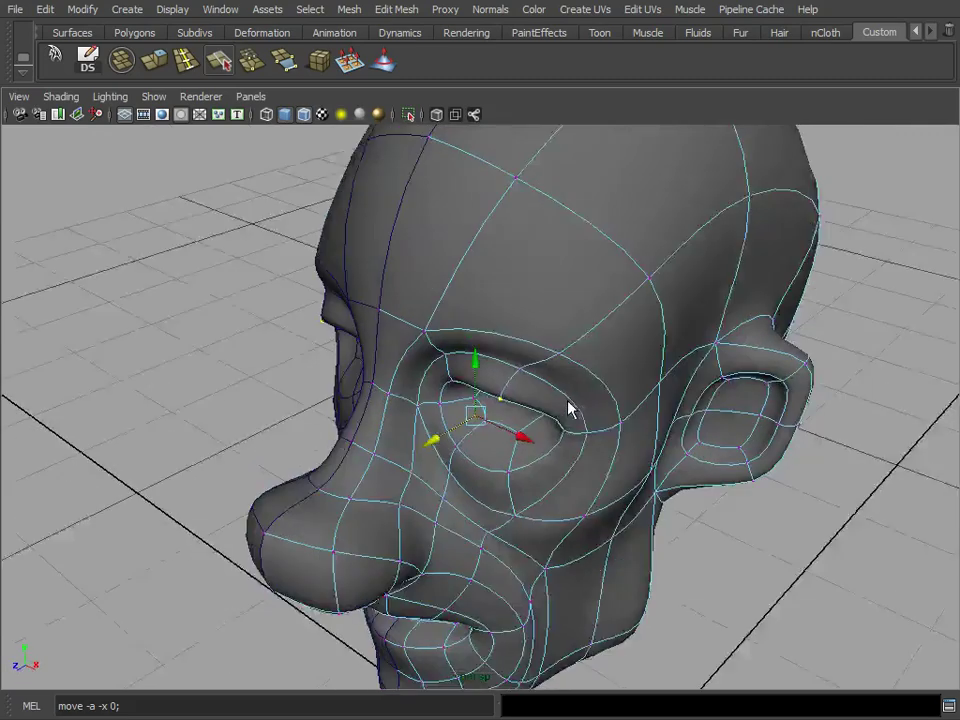
left_click_drag(570, 408, 555, 525)
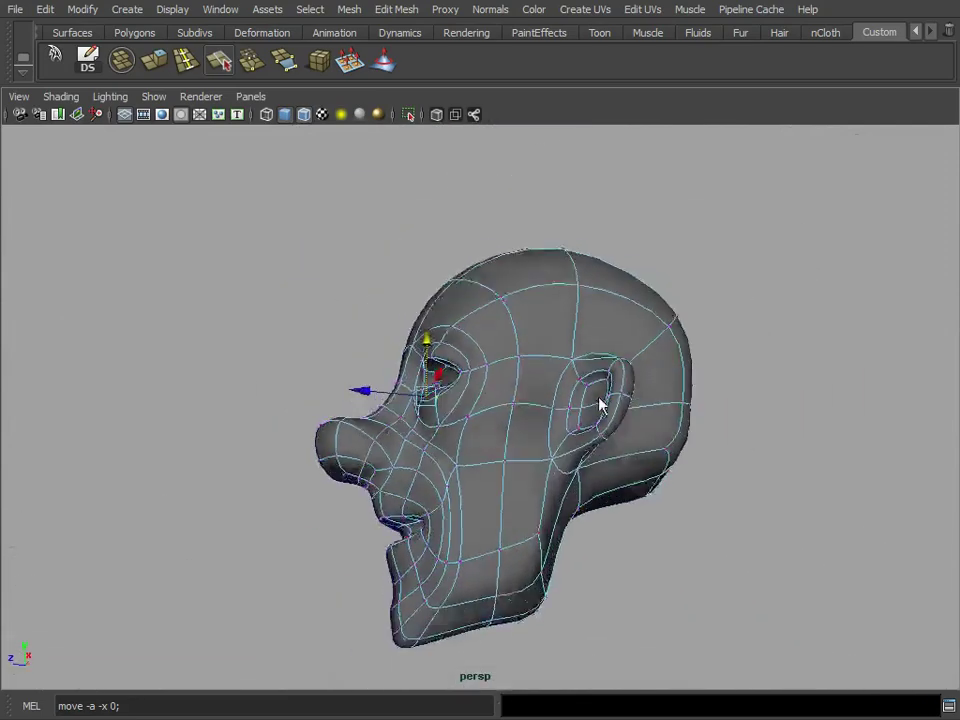
Orbit around the head and drag the base faces downward to form the neck
left_click_drag(600, 400, 500, 345)
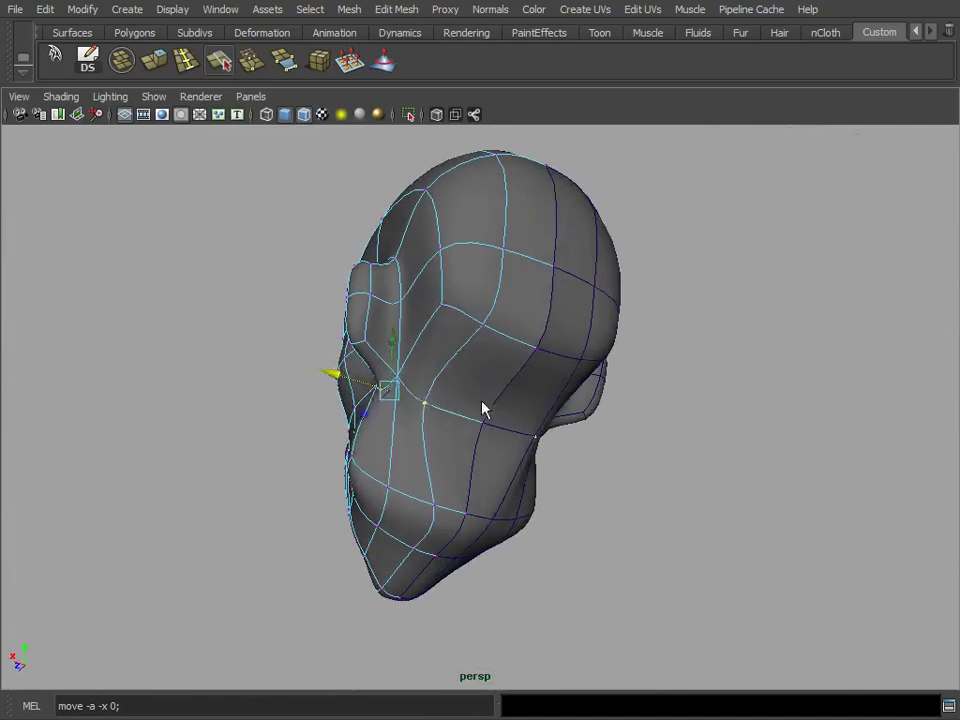
left_click_drag(485, 410, 478, 352)
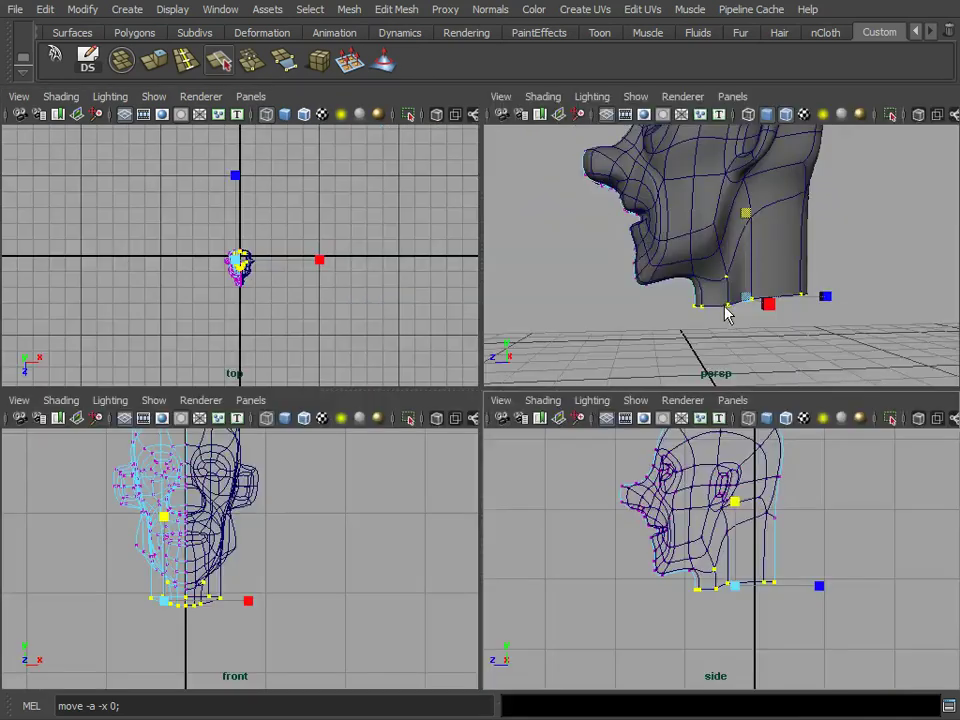
Switch back to the single perspective view
key("space")
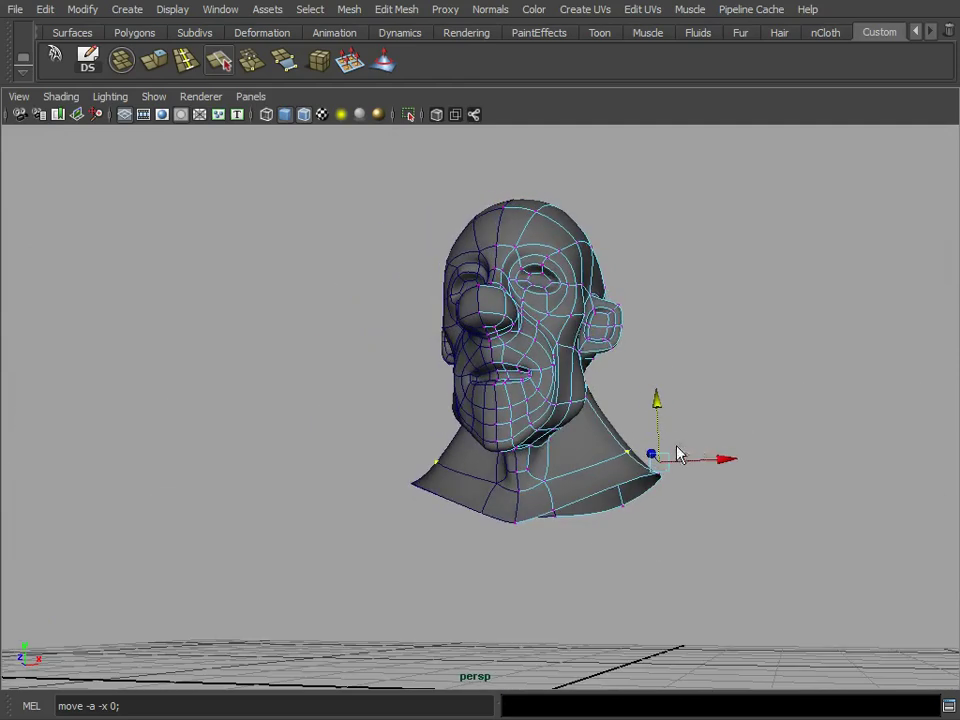
left_click_drag(655, 455, 615, 460)
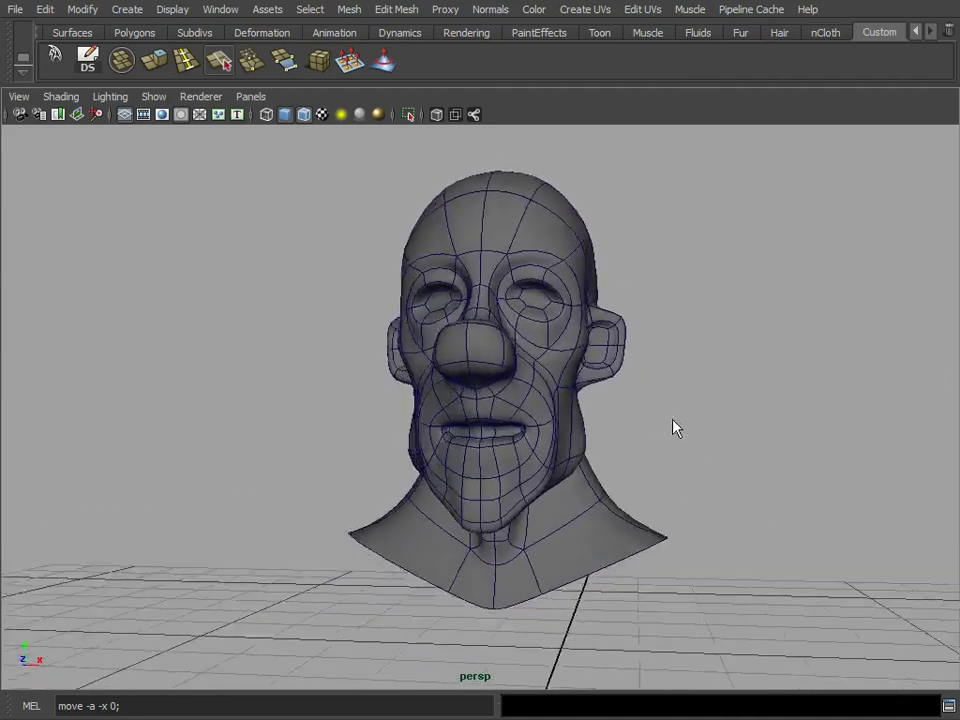
left_click_drag(675, 428, 580, 518)
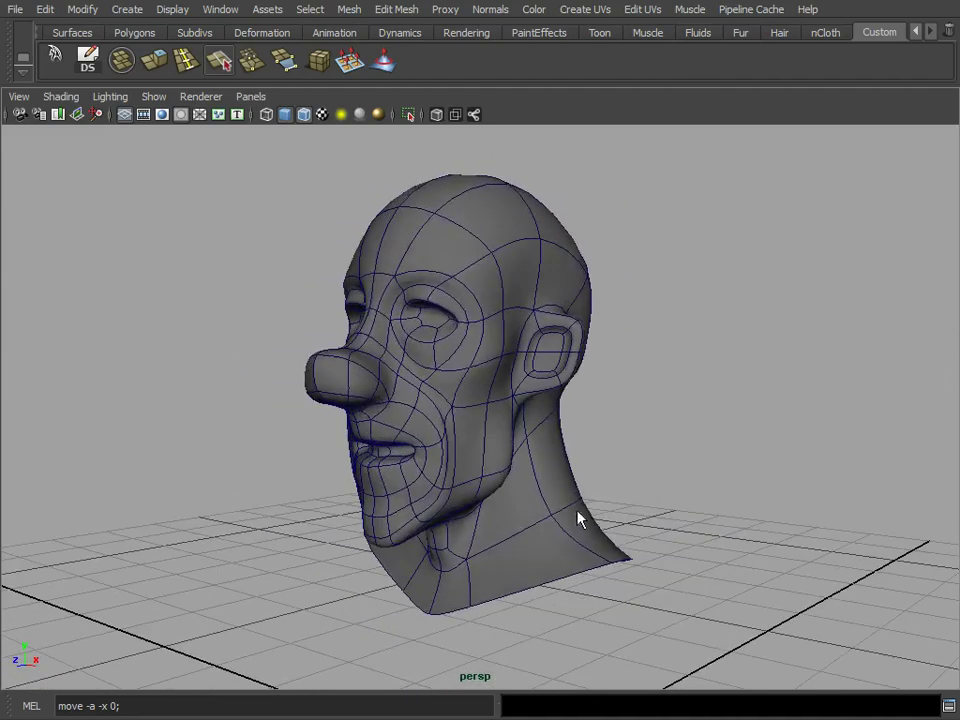